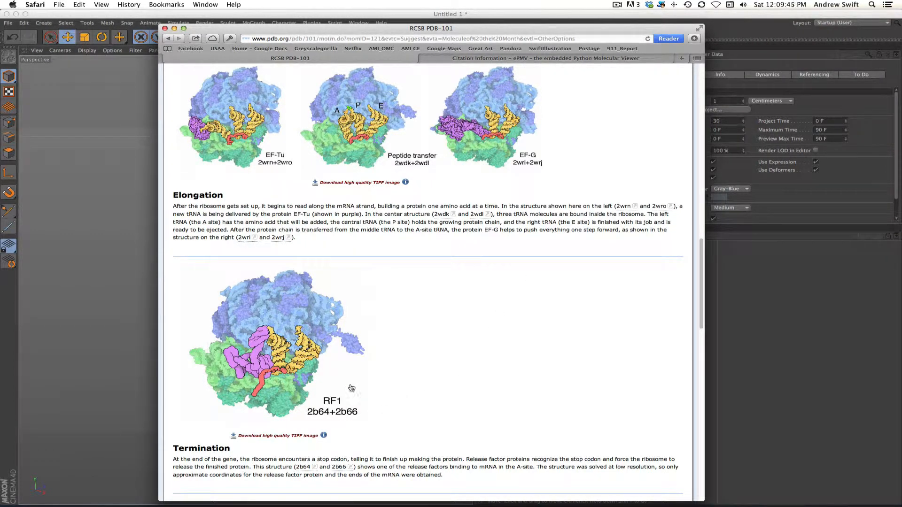
mouse_move(328, 416)
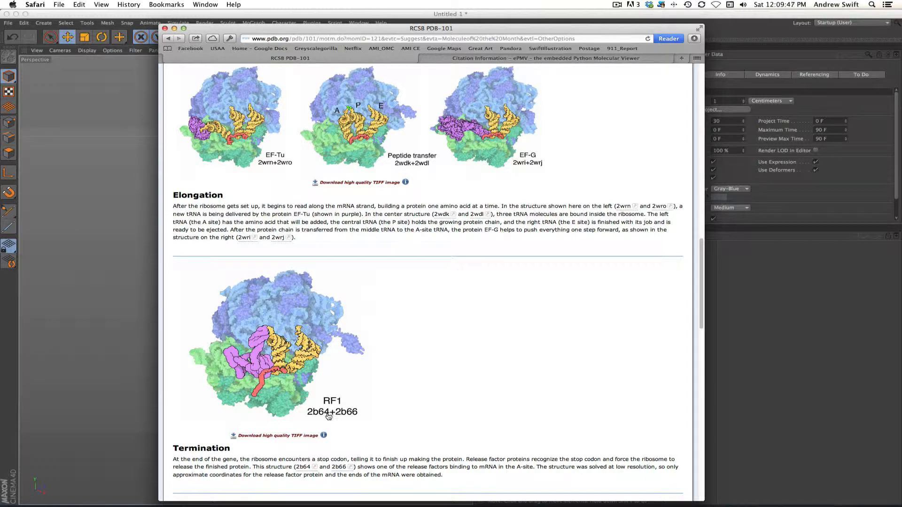
mouse_move(317, 417)
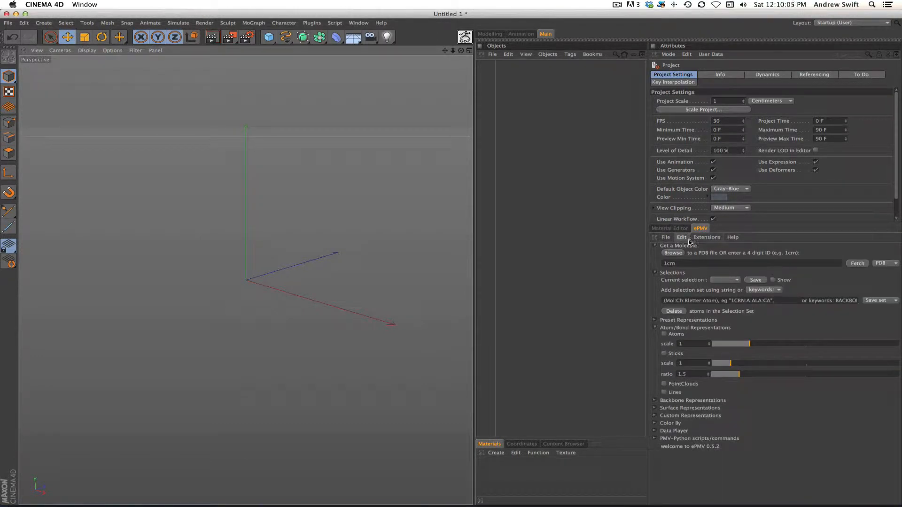
Adjust a molecule-loading checkbox in ePMV's Edit > Options preferences and confirm.
left_click(682, 236)
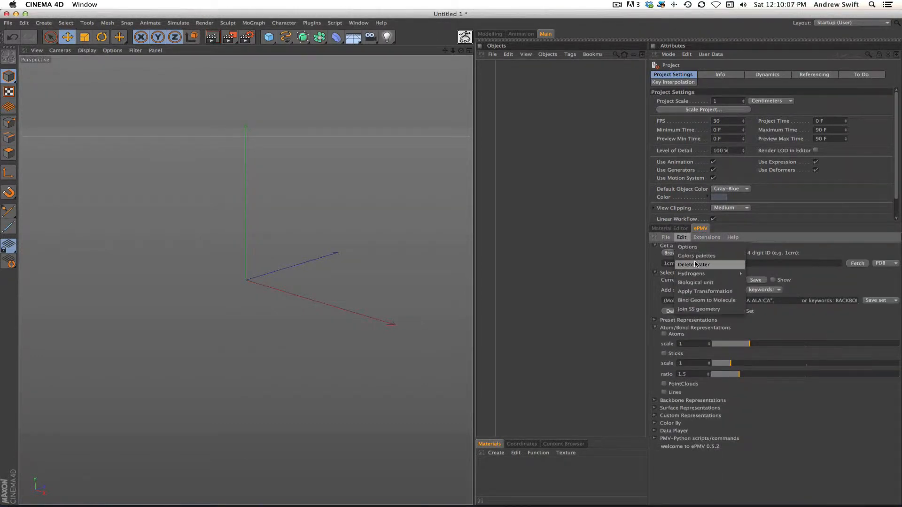
left_click(688, 246)
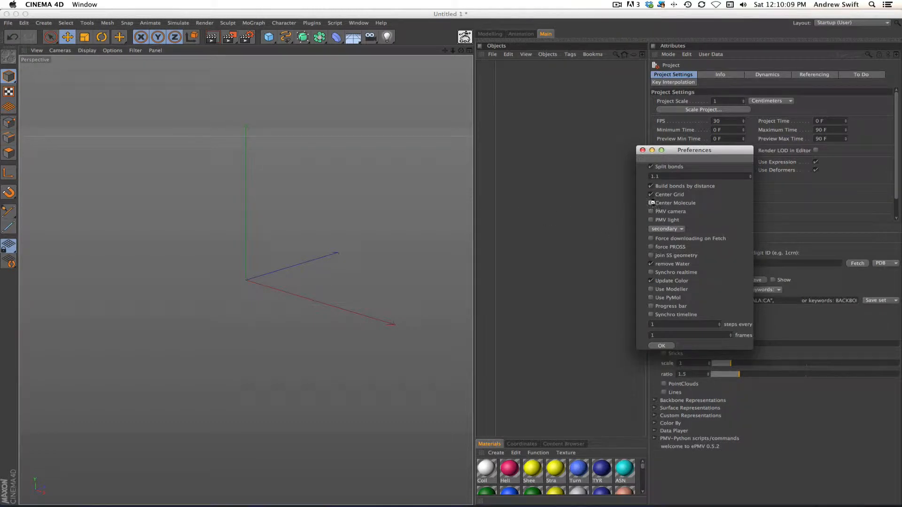
left_click(666, 230)
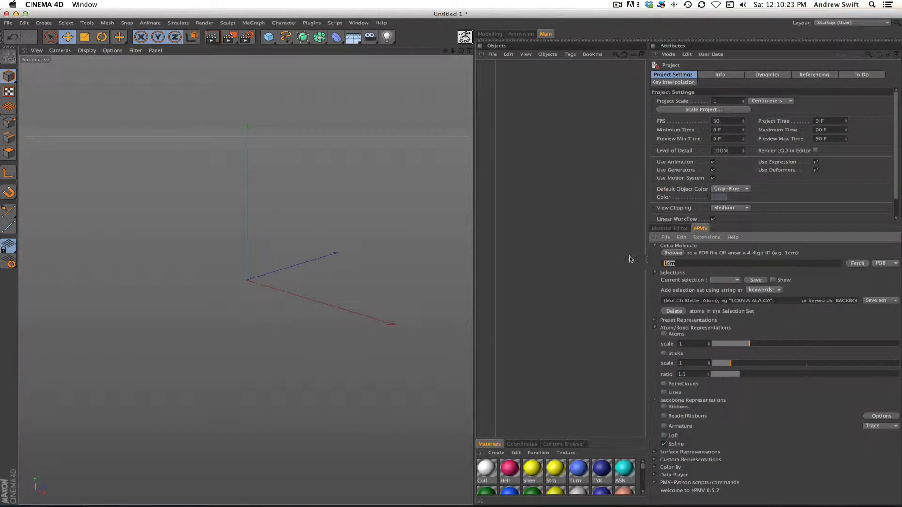
Fetch PDB structure 2b64 into the scene through ePMV's PDB ID field.
type("2bt")
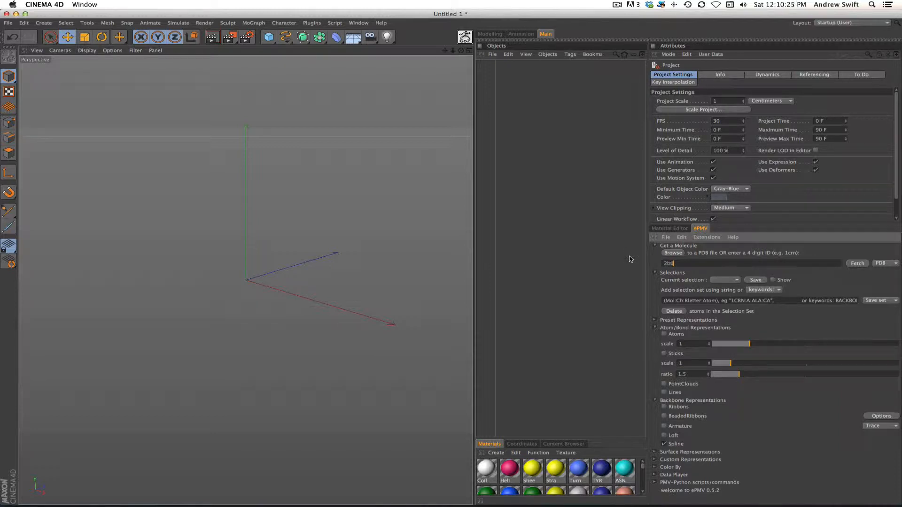
type("2b64")
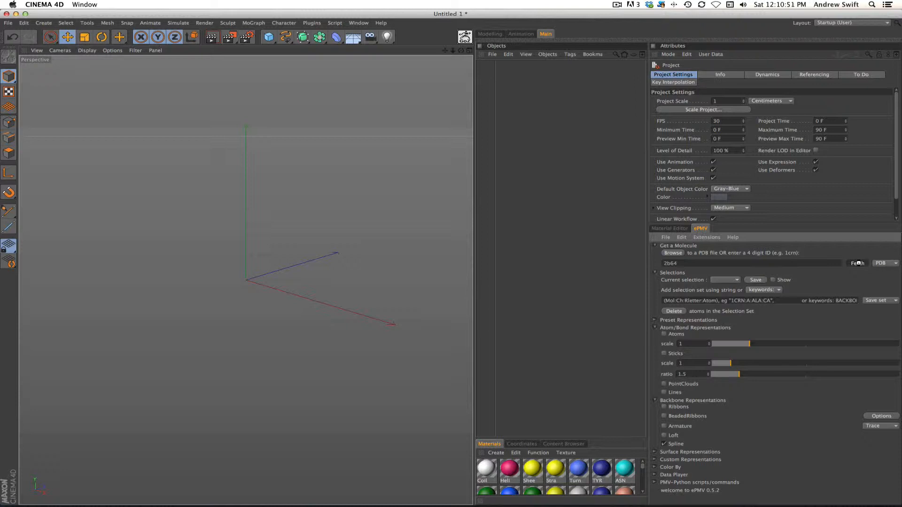
mouse_move(587, 281)
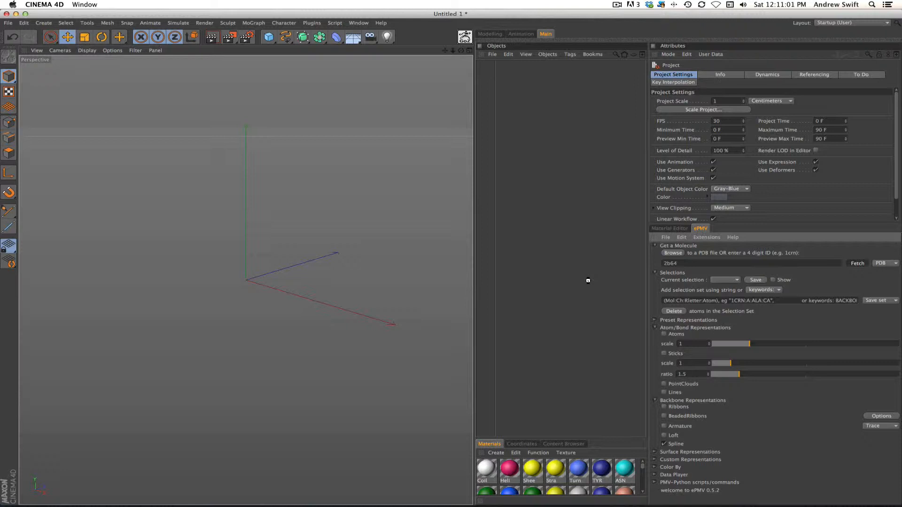
left_click(857, 263)
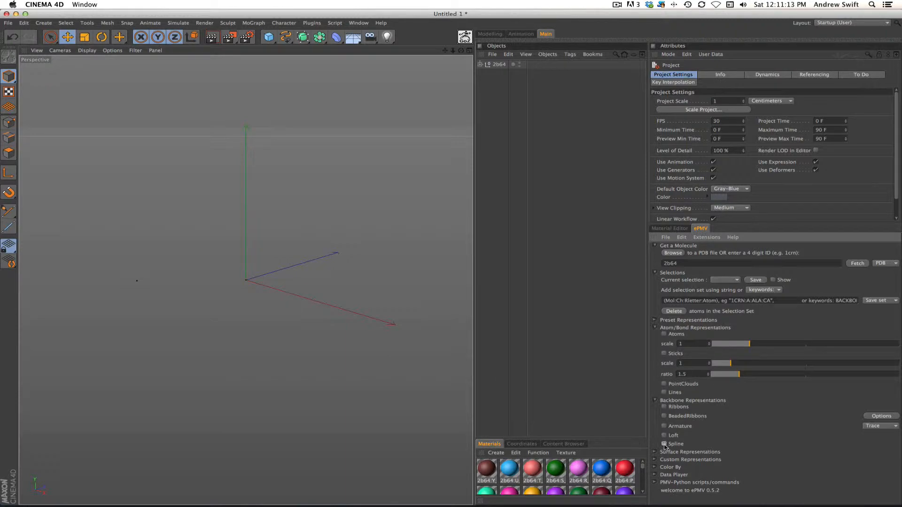
Show 2b64's backbone as a spline representation.
left_click(664, 443)
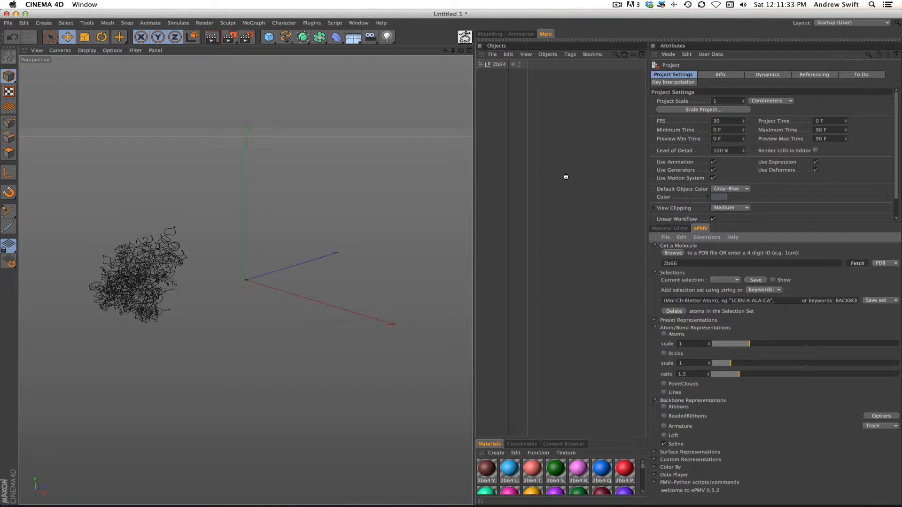
mouse_move(552, 157)
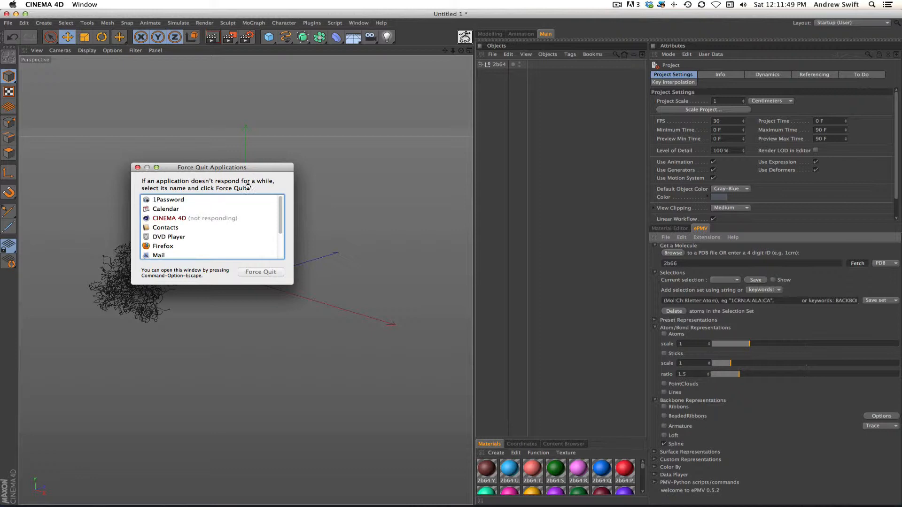
Move the Force Quit Applications window aside while the 2b66 fetch finishes.
left_click_drag(211, 167, 253, 262)
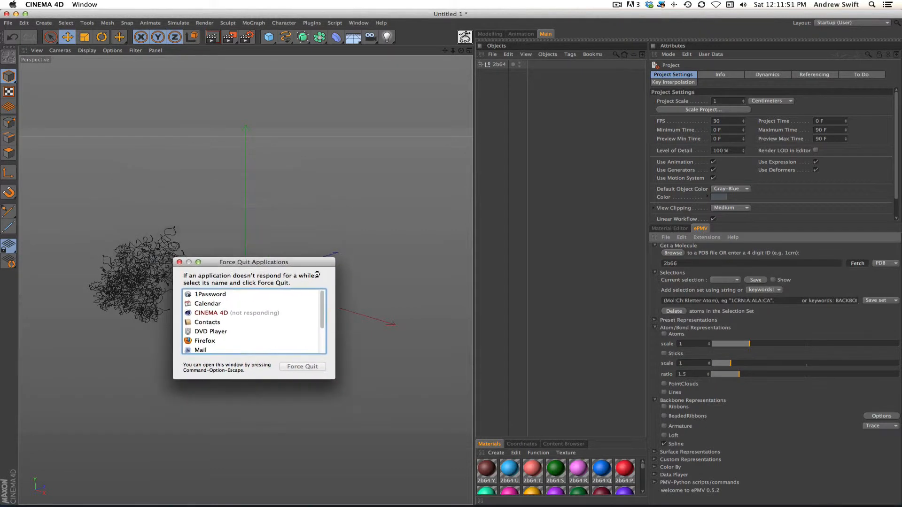
left_click_drag(253, 262, 267, 359)
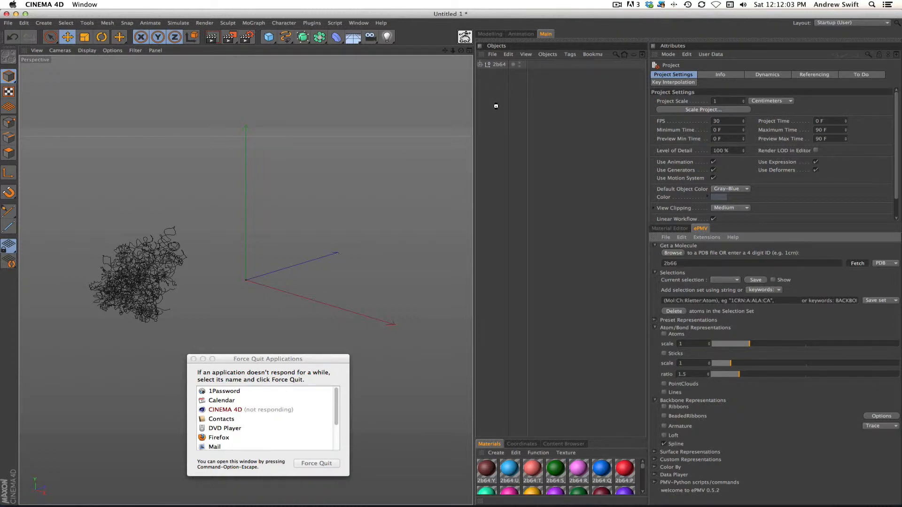
mouse_move(486, 152)
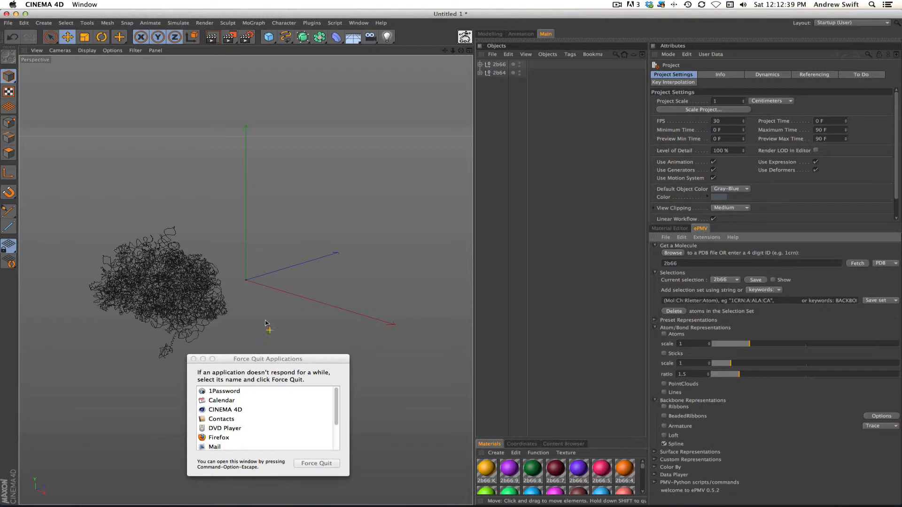
Dismiss Force Quit, inspect 2b66's chain K hierarchy in the Object Manager, then select 2b64.
left_click(499, 64)
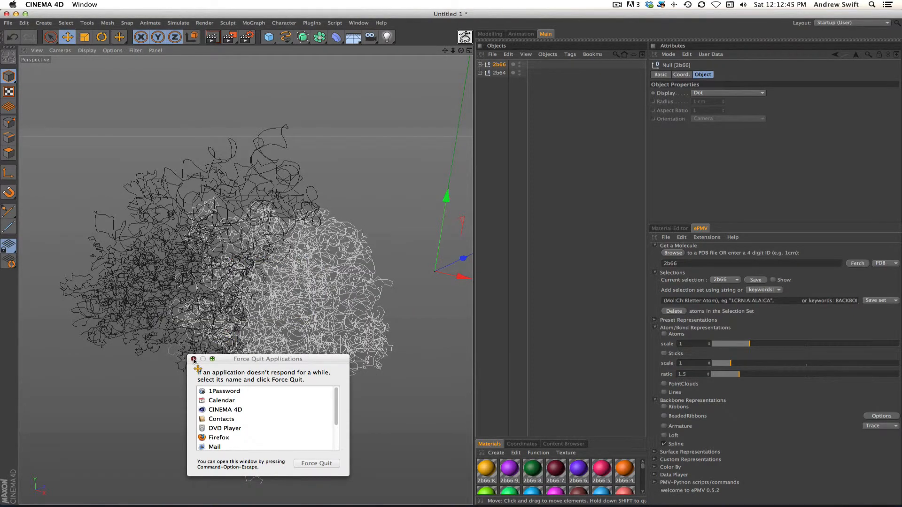
left_click(194, 359)
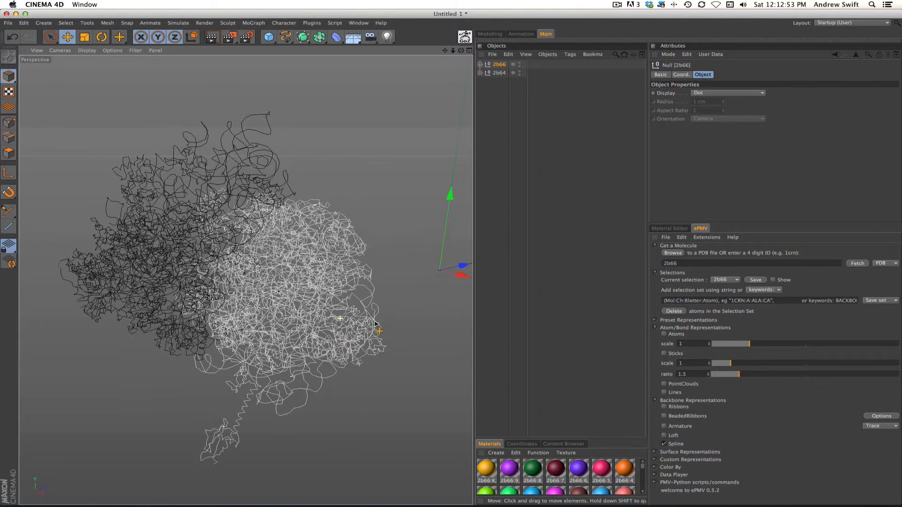
left_click(484, 65)
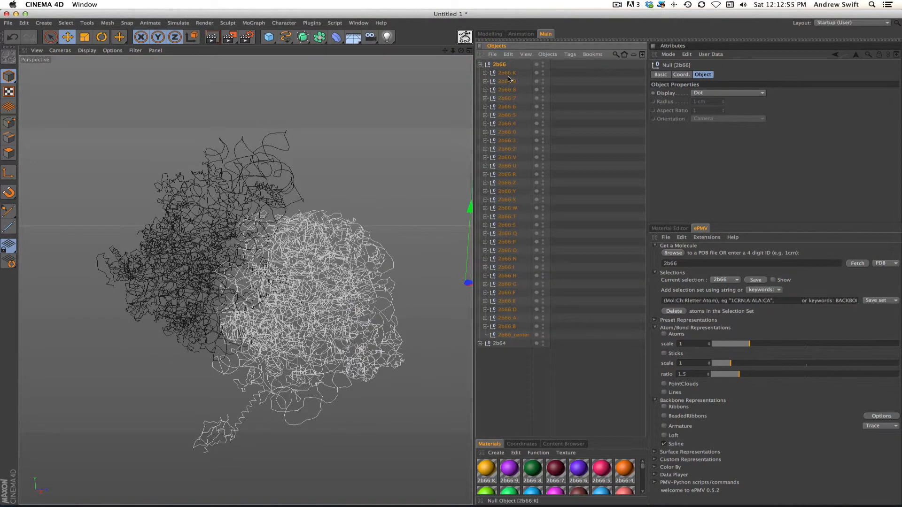
left_click(484, 72)
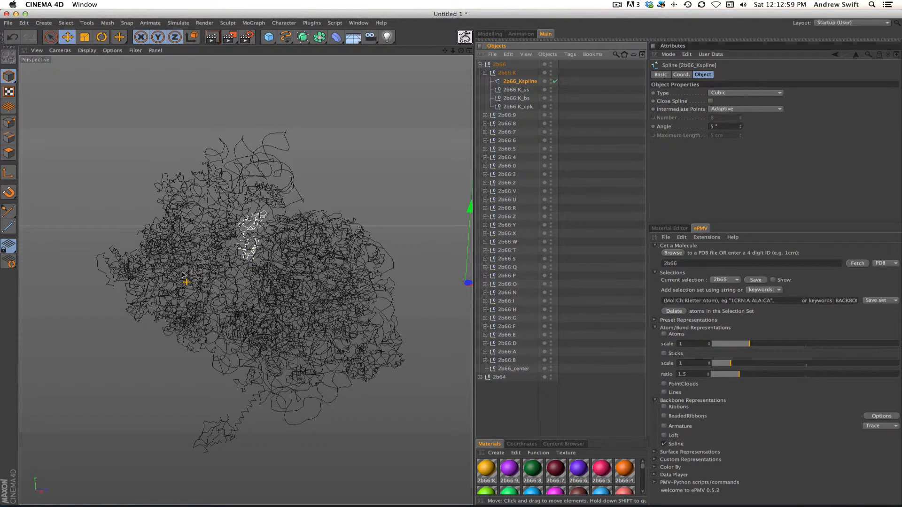
left_click(486, 73)
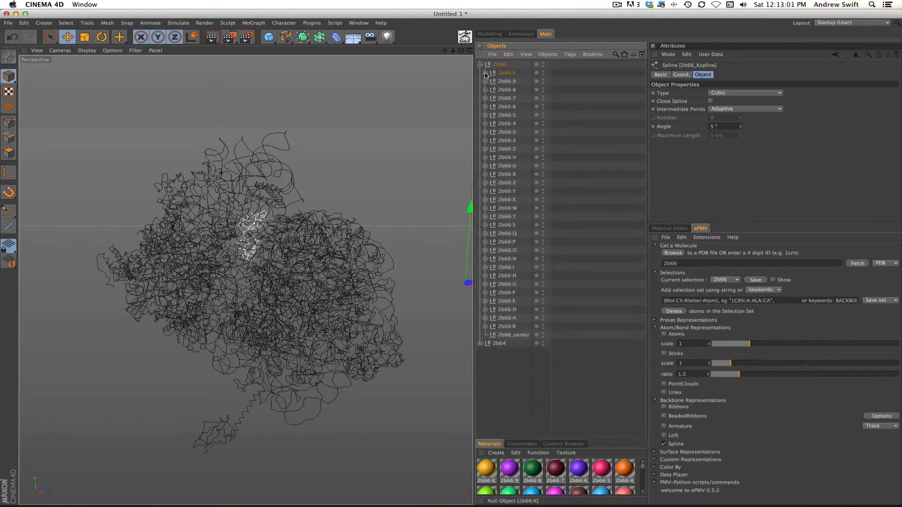
left_click(480, 64)
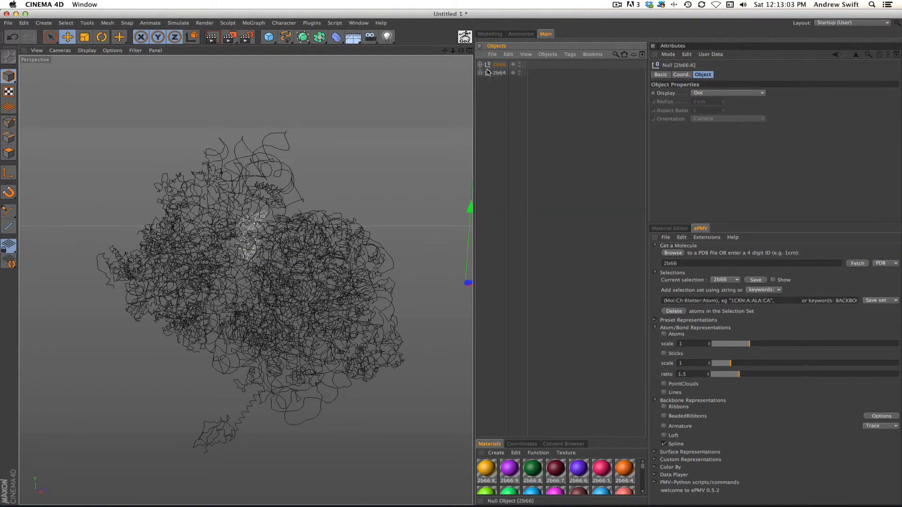
left_click(500, 73)
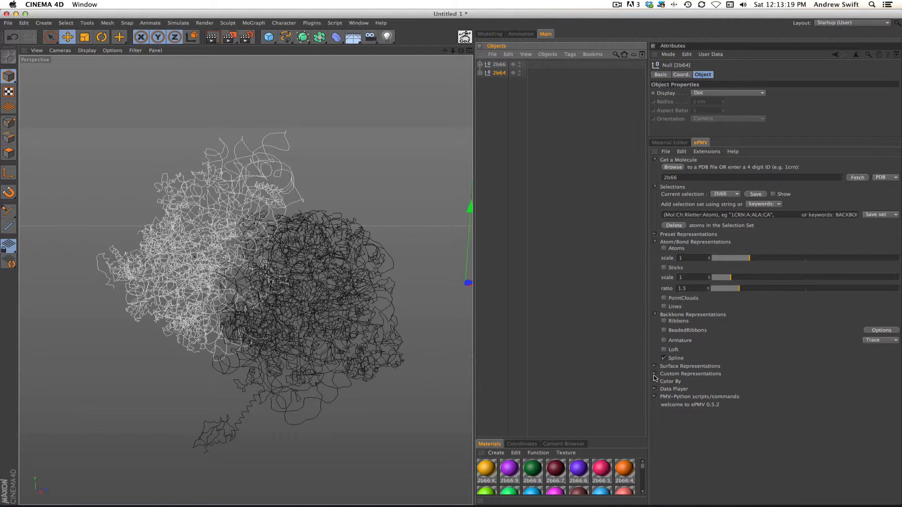
Apply a CoarseMolSurf surface representation to 2b66.
left_click(655, 374)
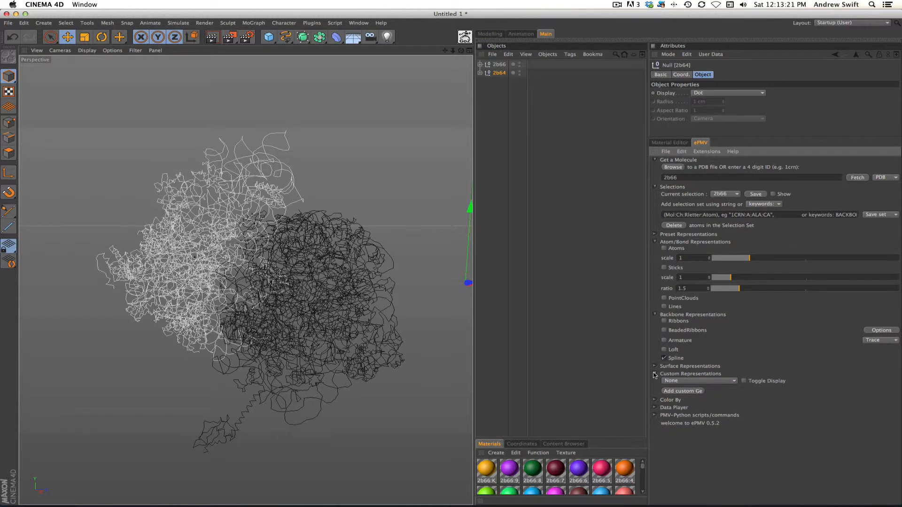
left_click(655, 365)
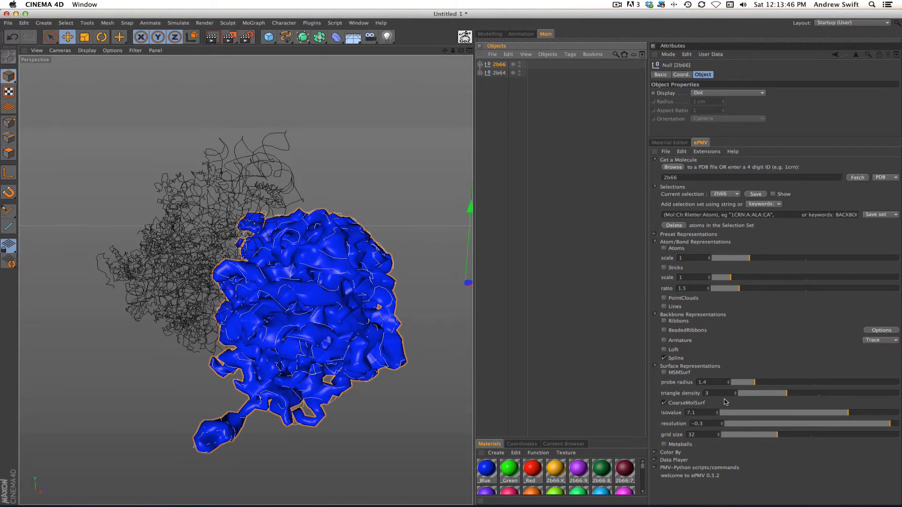
Set ePMV's current selection to 2b64 and give it a CoarseMolSurf surface too.
left_click(498, 72)
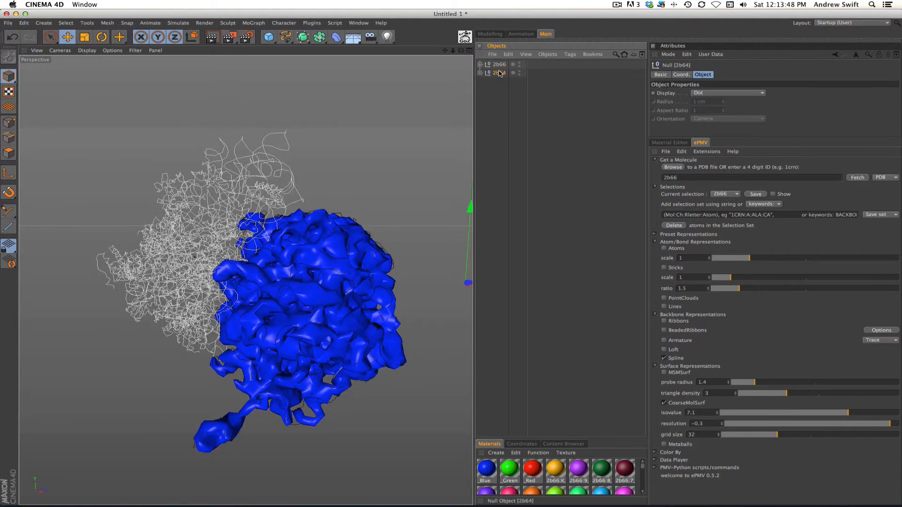
left_click(736, 193)
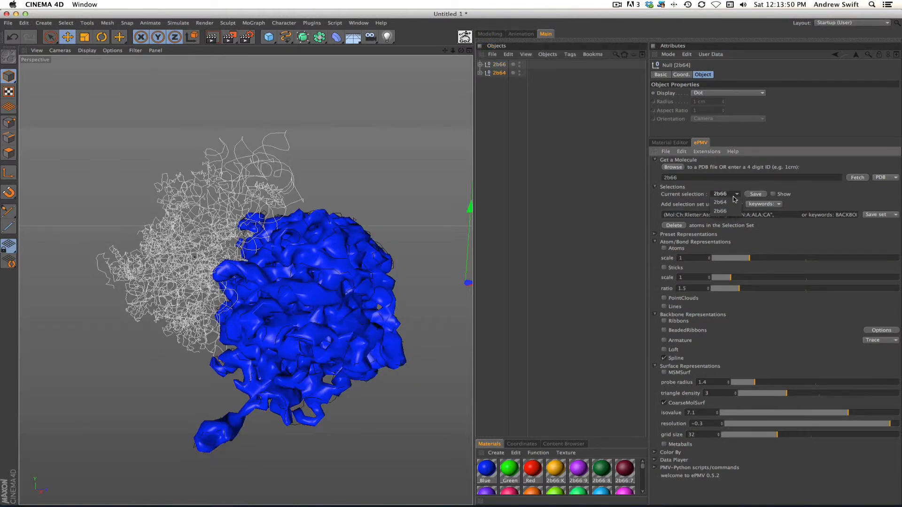
left_click(721, 203)
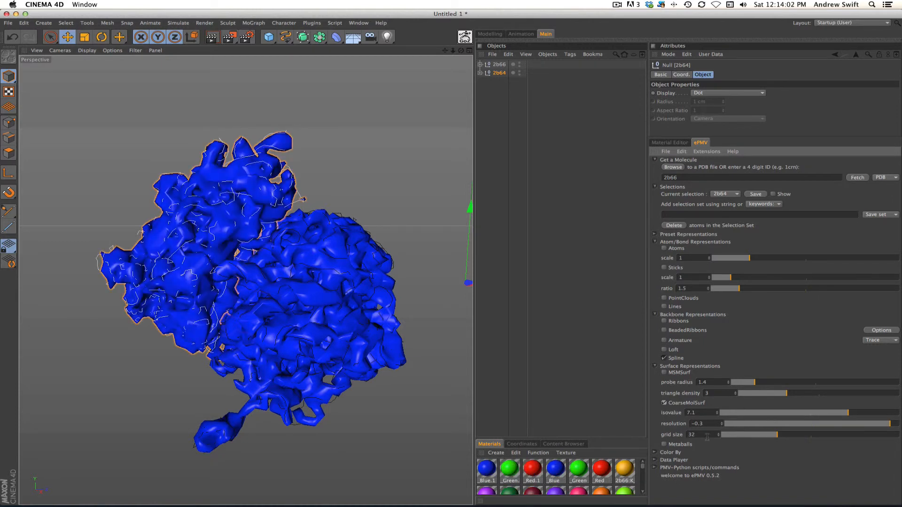
left_click(618, 5)
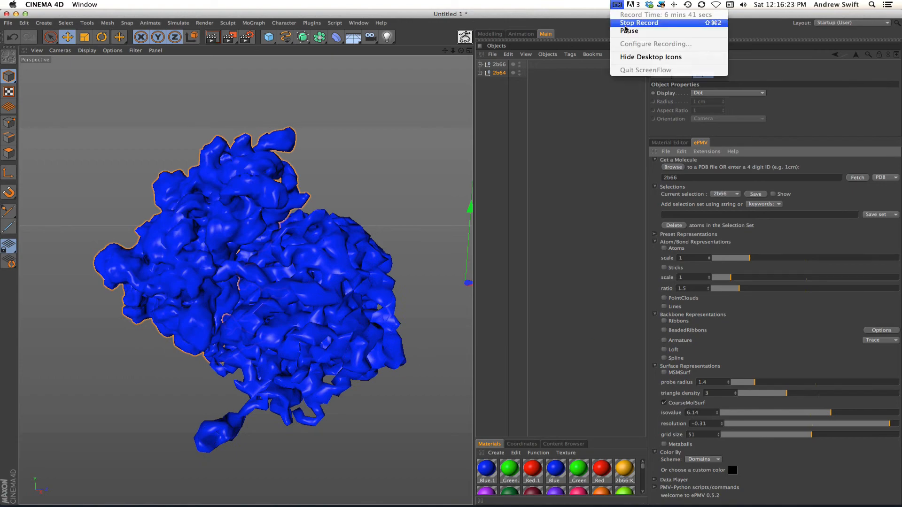